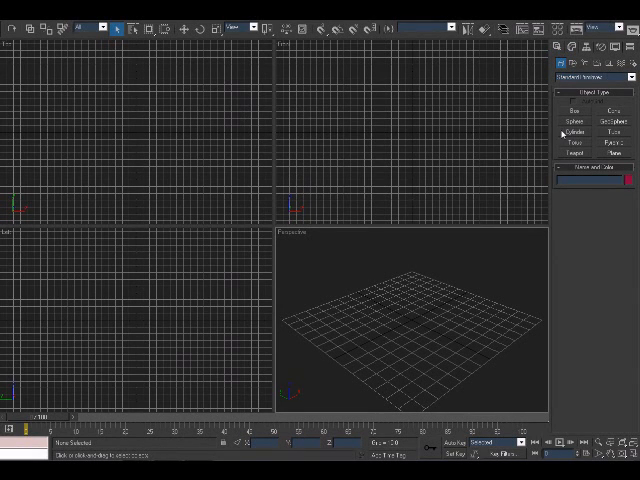
mouse_move(412, 178)
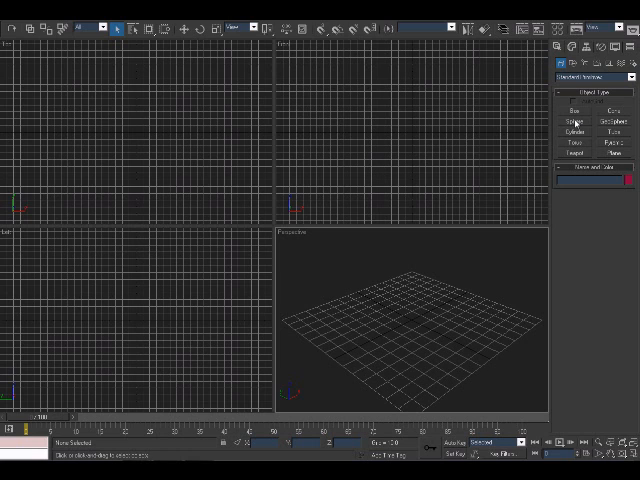
Dismiss the messenger window and choose the Sphere primitive in the Create panel
click(576, 120)
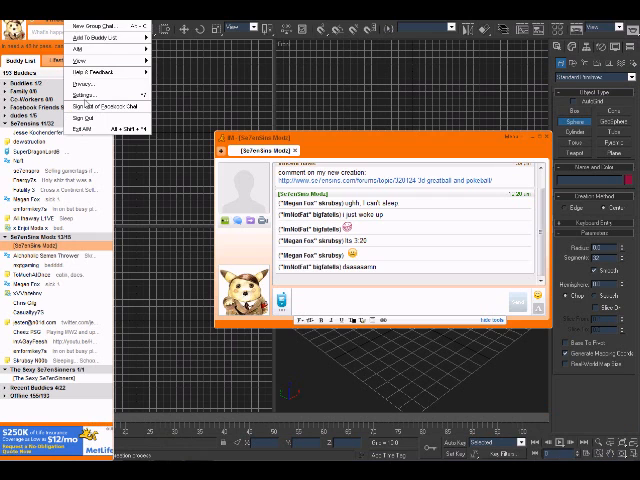
click(96, 104)
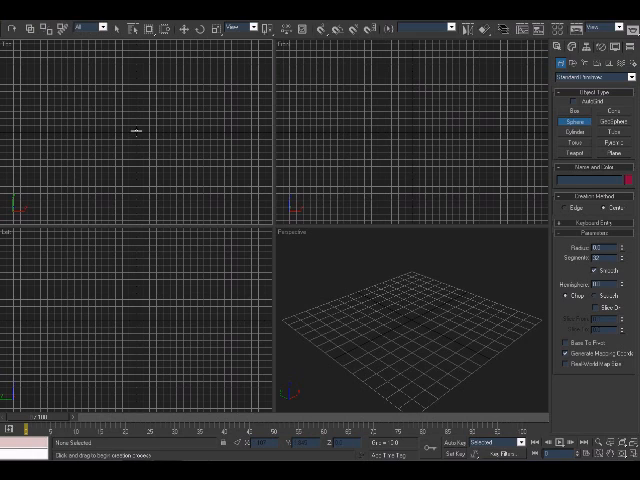
Draw a large orange sphere at the centre of the Perspective viewport
drag(136, 136, 156, 164)
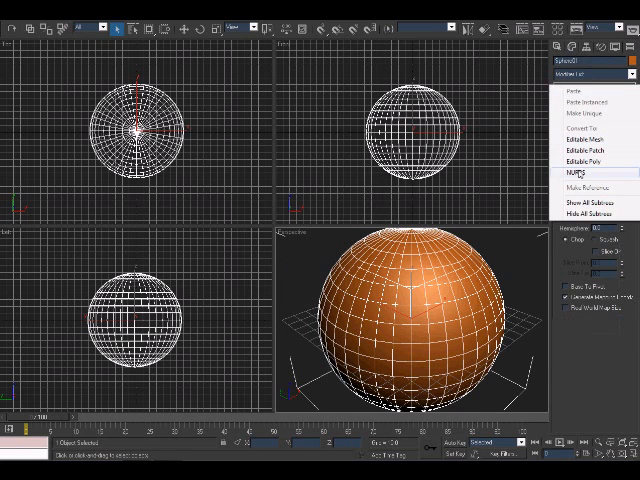
Convert the sphere to an Editable Poly and enter a sub-object level
click(580, 136)
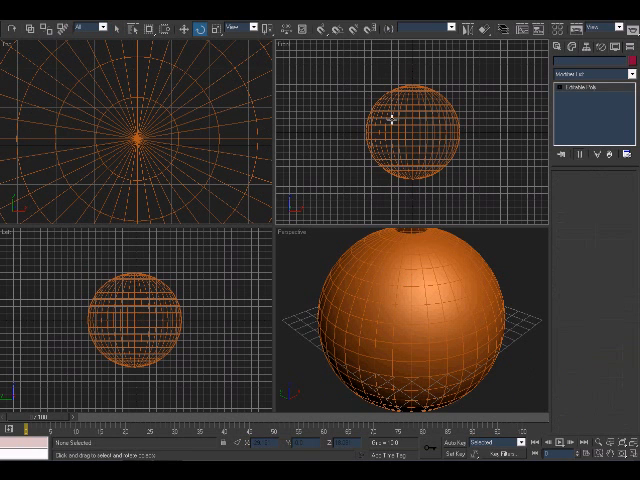
click(412, 120)
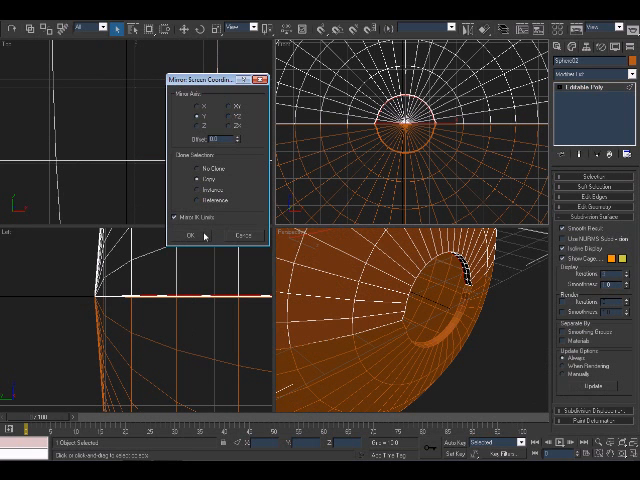
Confirm the Mirror settings to copy the sphere's half across its middle
click(192, 234)
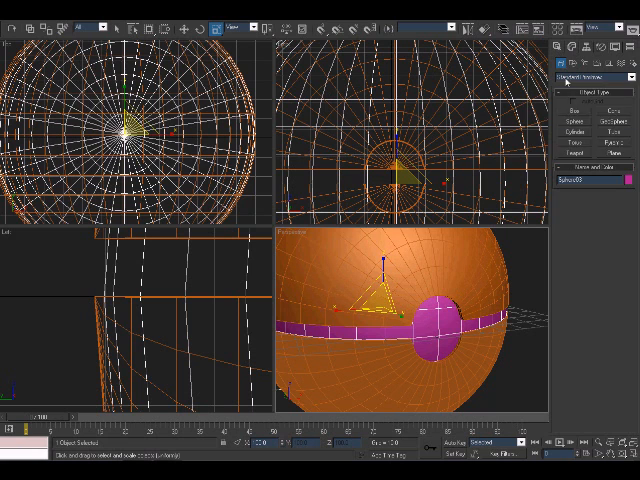
Model the ring framing the front button with editable poly tools
click(596, 72)
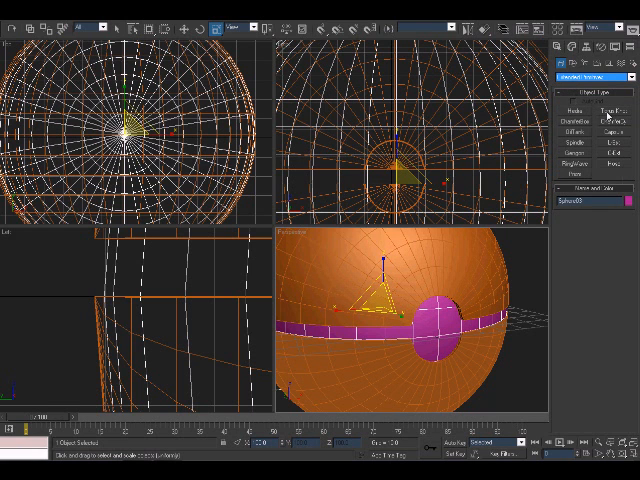
click(586, 124)
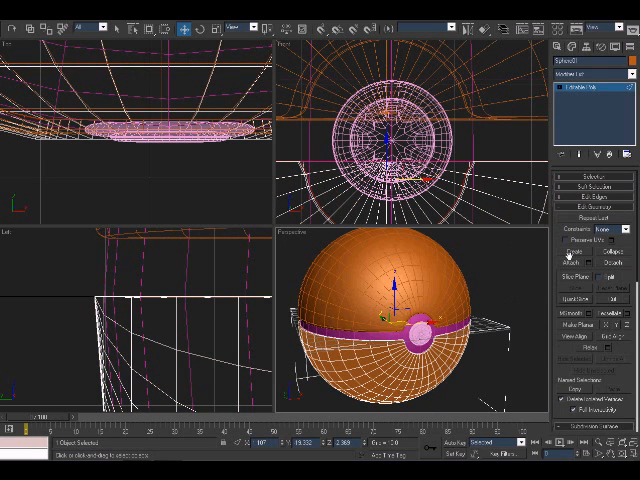
click(588, 218)
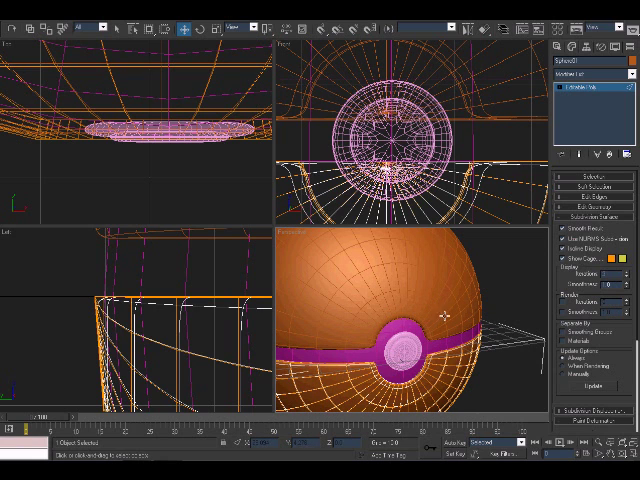
mouse_move(416, 300)
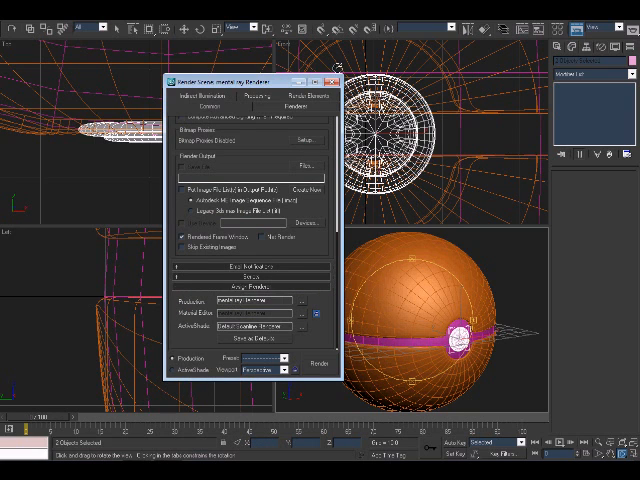
Confirm mental ray Renderer as the Production renderer in Render Setup
click(330, 72)
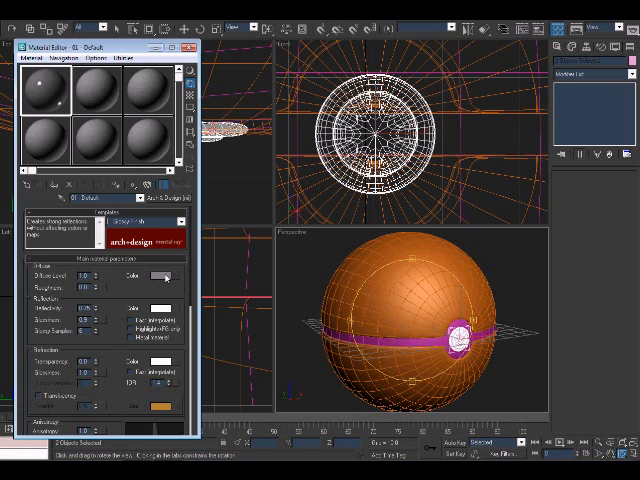
Make a glossy red Arch & Design material for the top half and a black one for the middle band
click(158, 276)
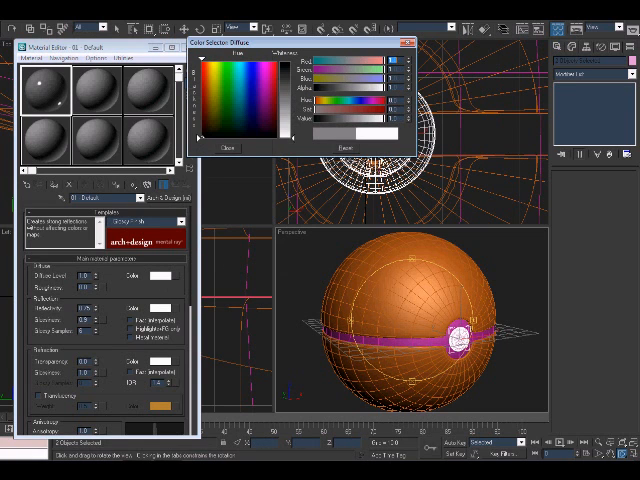
click(228, 148)
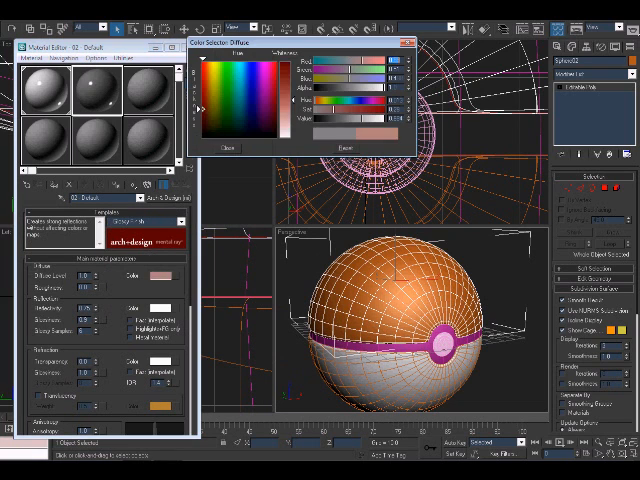
click(244, 76)
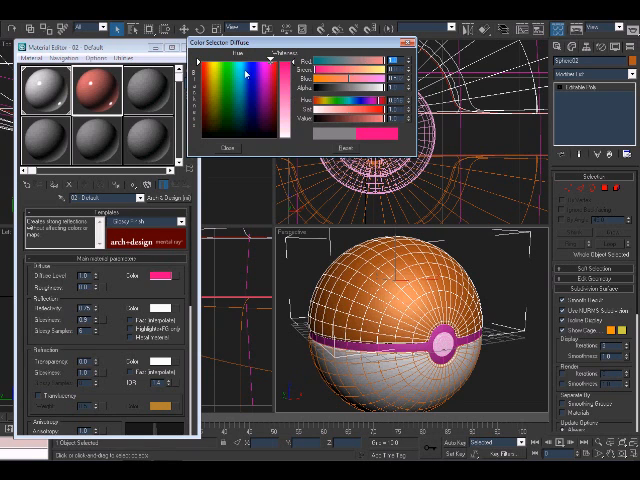
click(228, 148)
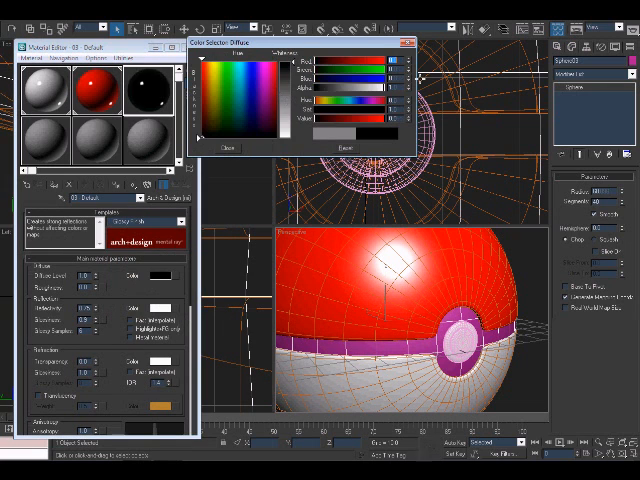
click(232, 148)
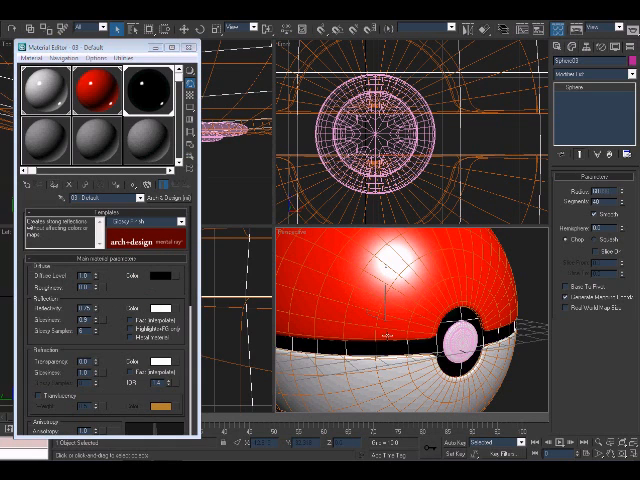